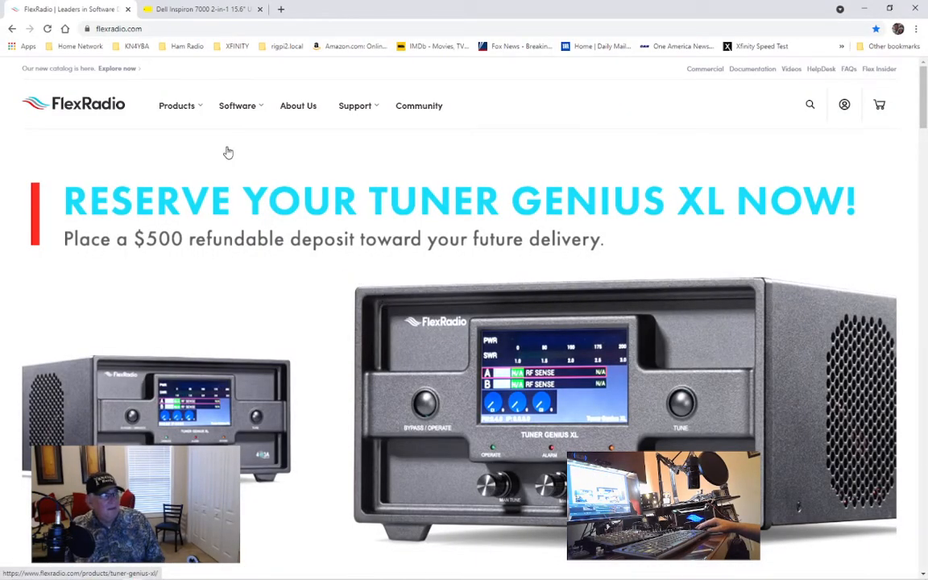
# Show the Products > Radios model strip listing FLEX-6400 through FLEX-6700.
pyautogui.click(177, 106)
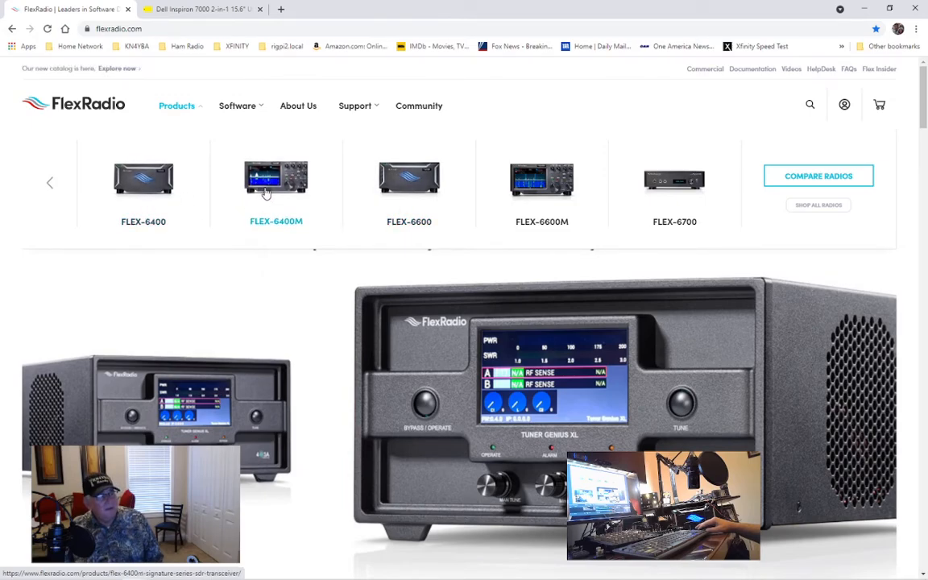
pyautogui.moveTo(270, 190)
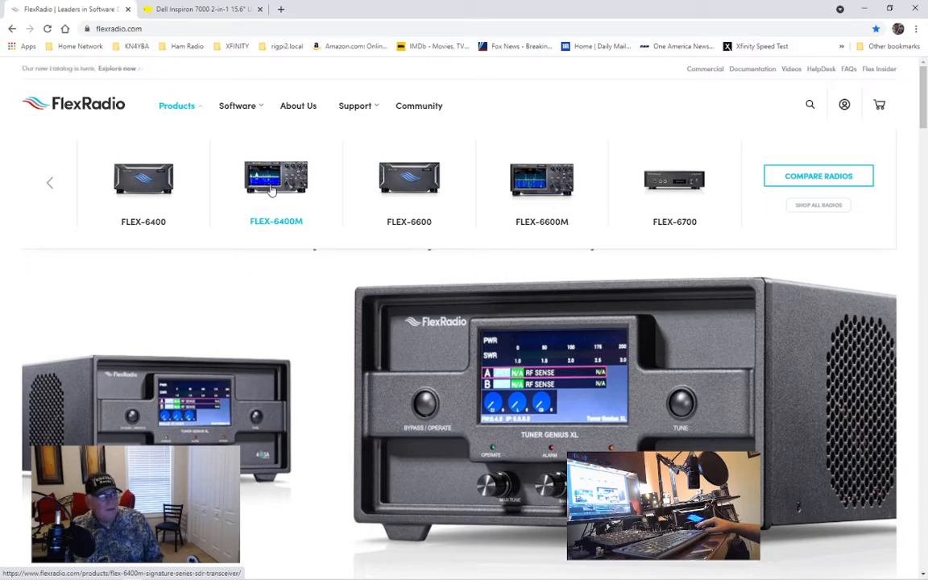
pyautogui.click(143, 180)
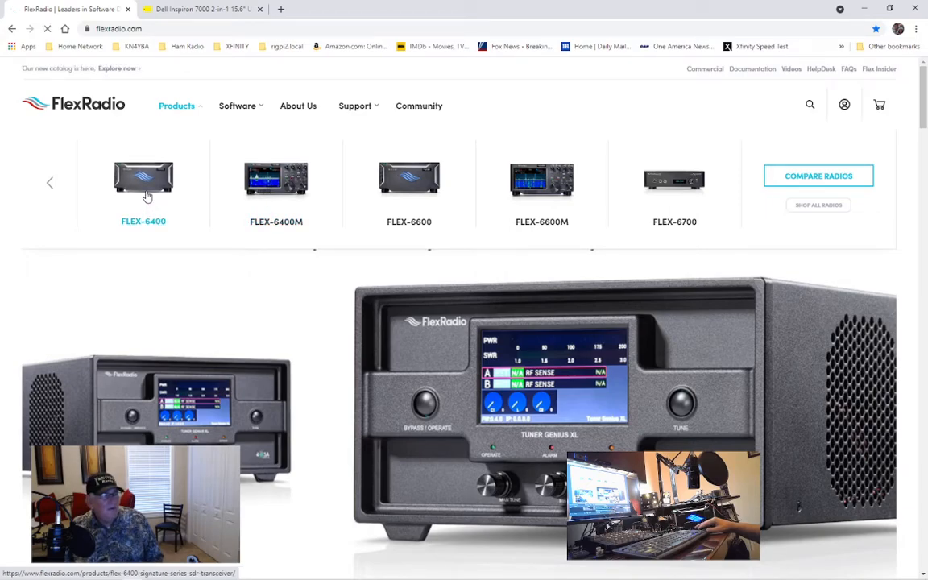
# Open the FLEX-6400 transceiver page and view the radio's alternate photo angles.
pyautogui.click(141, 177)
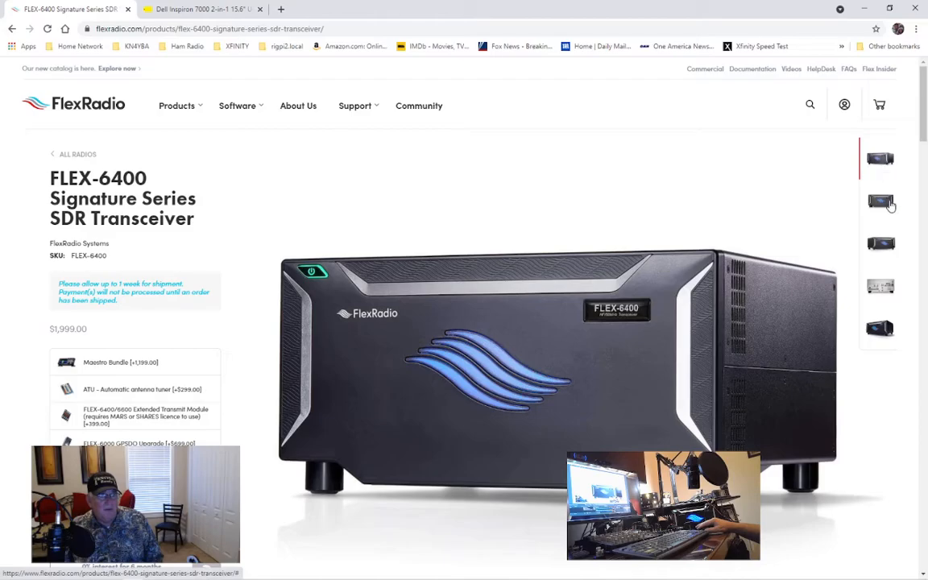
pyautogui.click(879, 243)
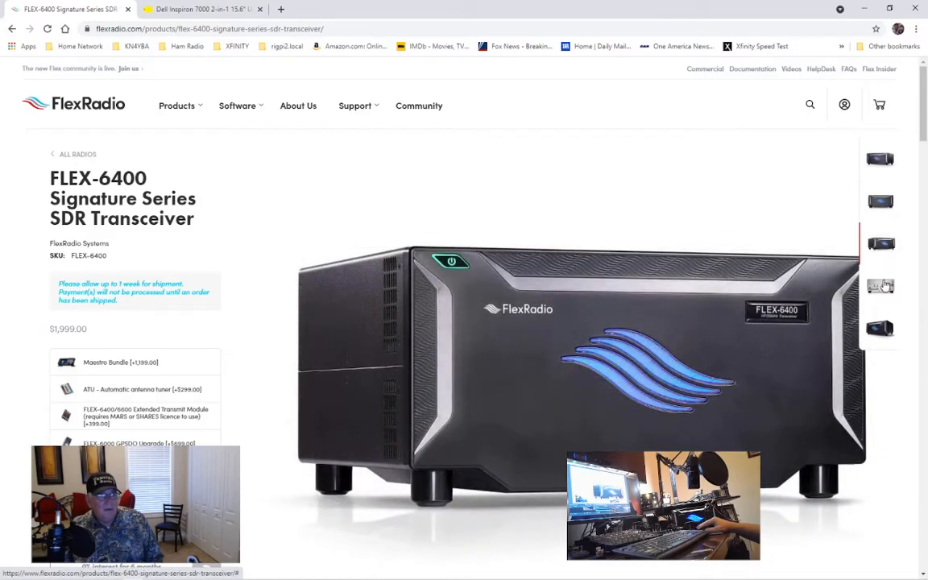
pyautogui.click(879, 328)
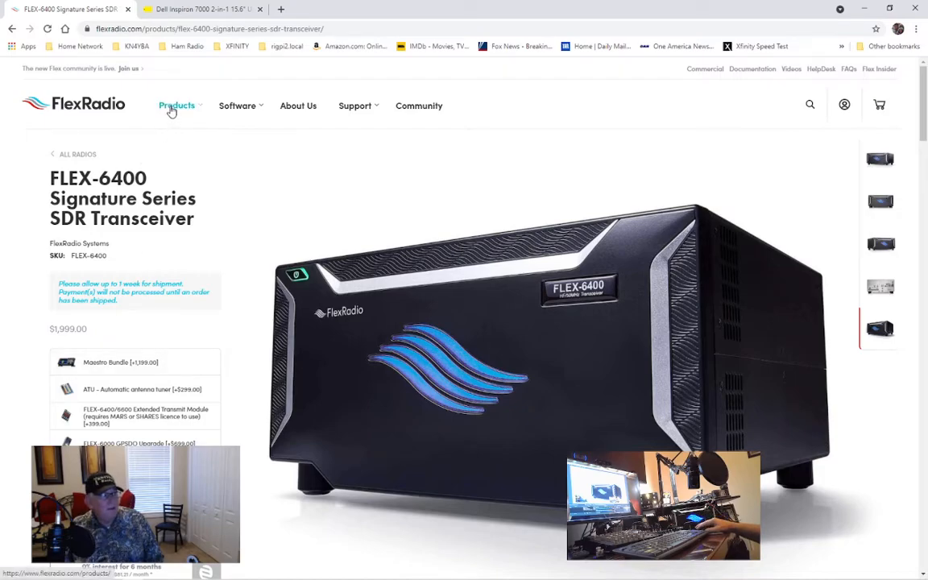
# Read the Maestro Control Console page, then return to FLEX-6400 with Products expanded.
pyautogui.click(177, 106)
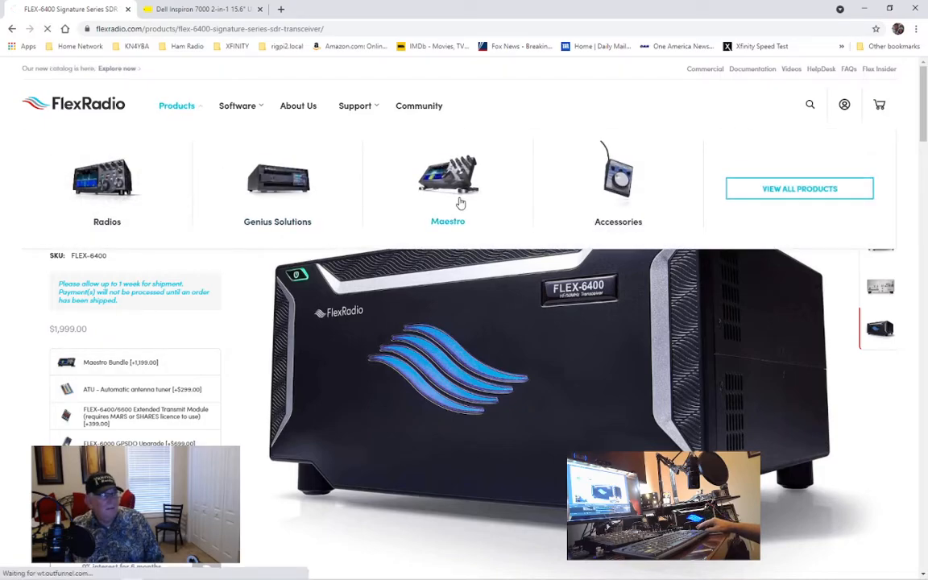
pyautogui.click(448, 186)
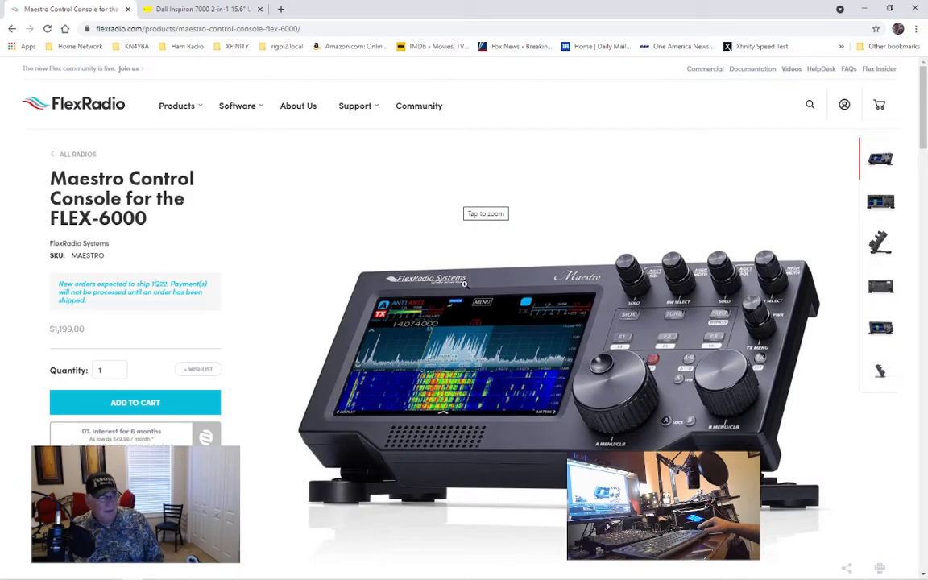
pyautogui.moveTo(554, 375)
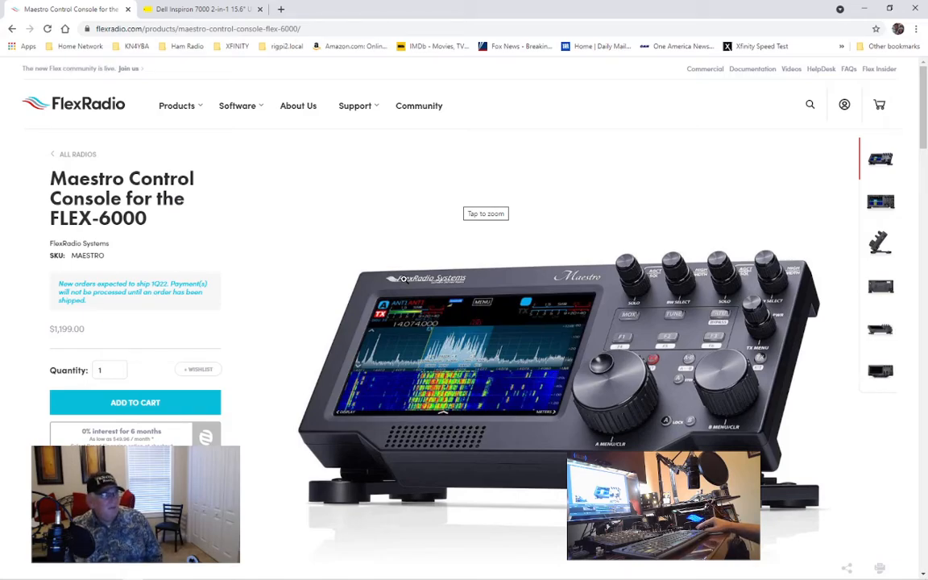
pyautogui.moveTo(175, 107)
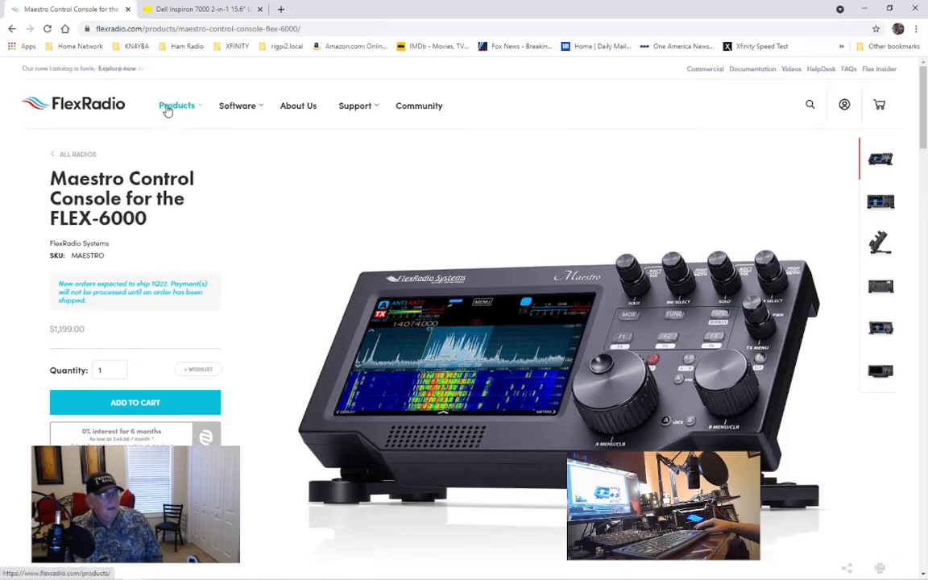
pyautogui.click(177, 106)
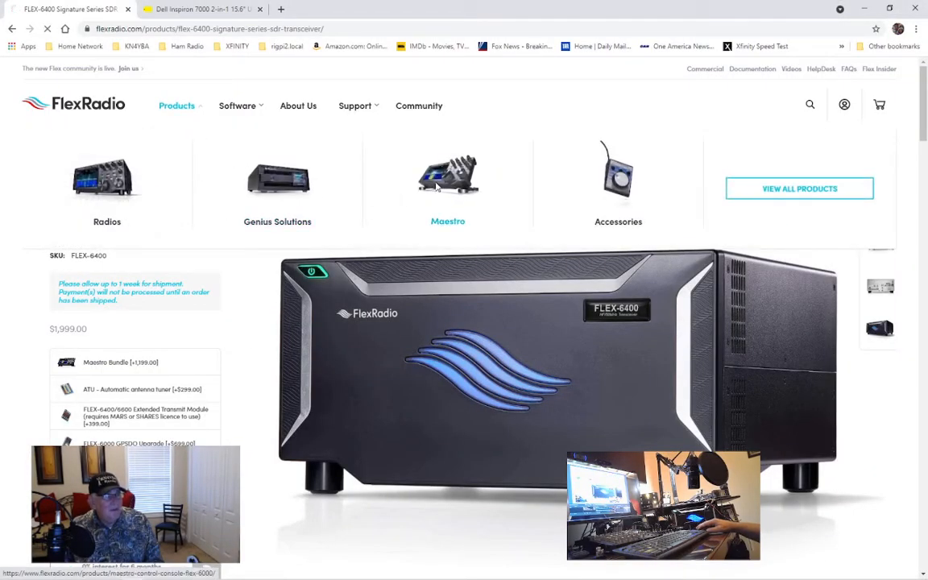
# Reopen the Maestro Control Console for FLEX-6000 page from the Products menu.
pyautogui.click(448, 174)
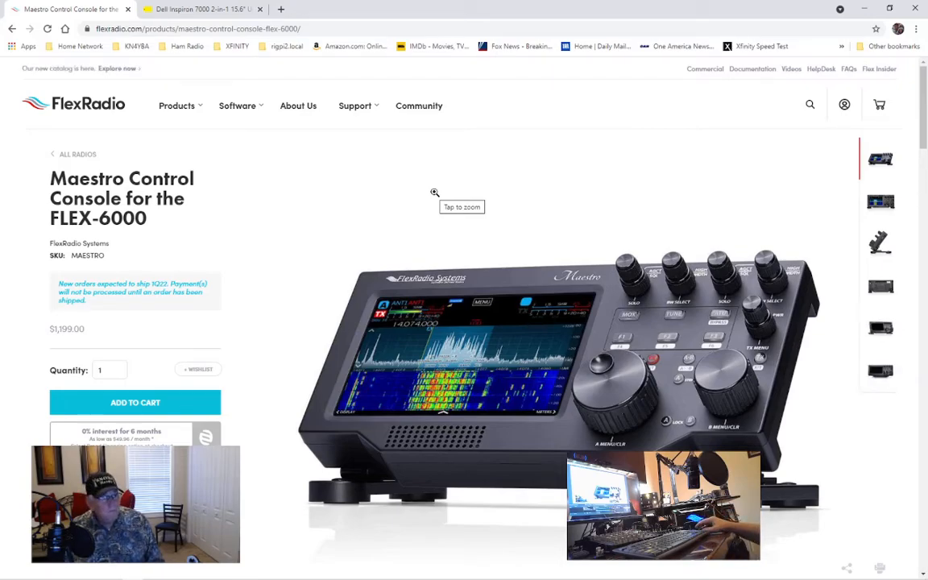
pyautogui.click(197, 10)
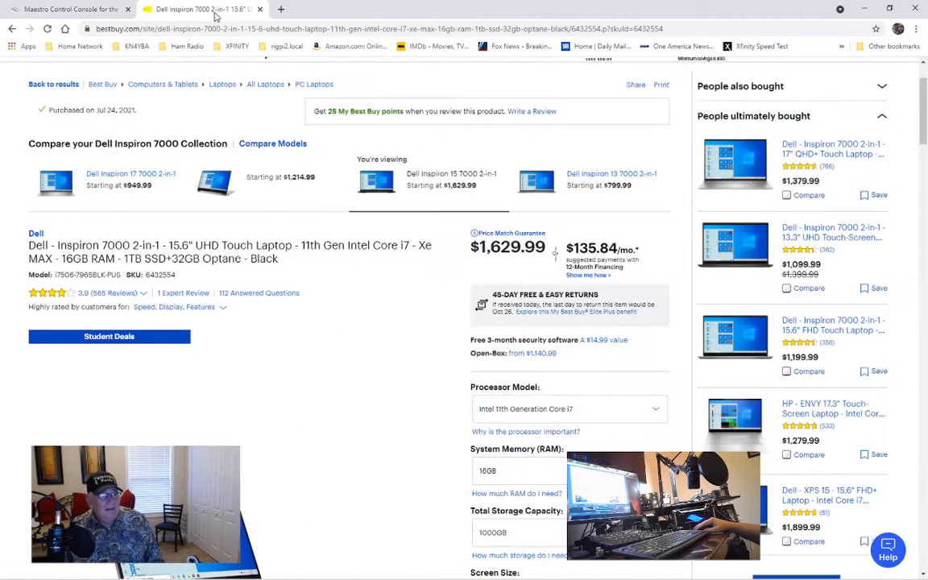
pyautogui.scroll(-3)
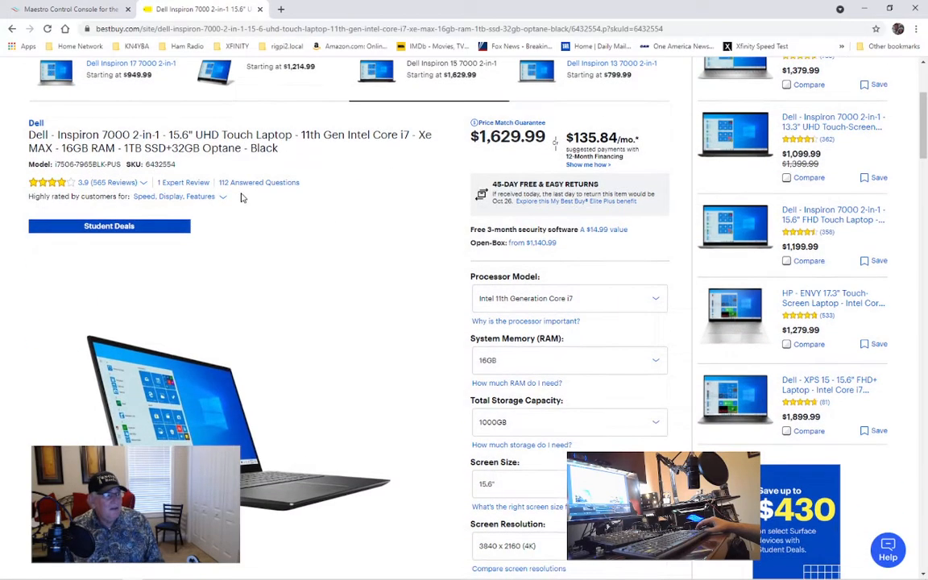
pyautogui.scroll(-3)
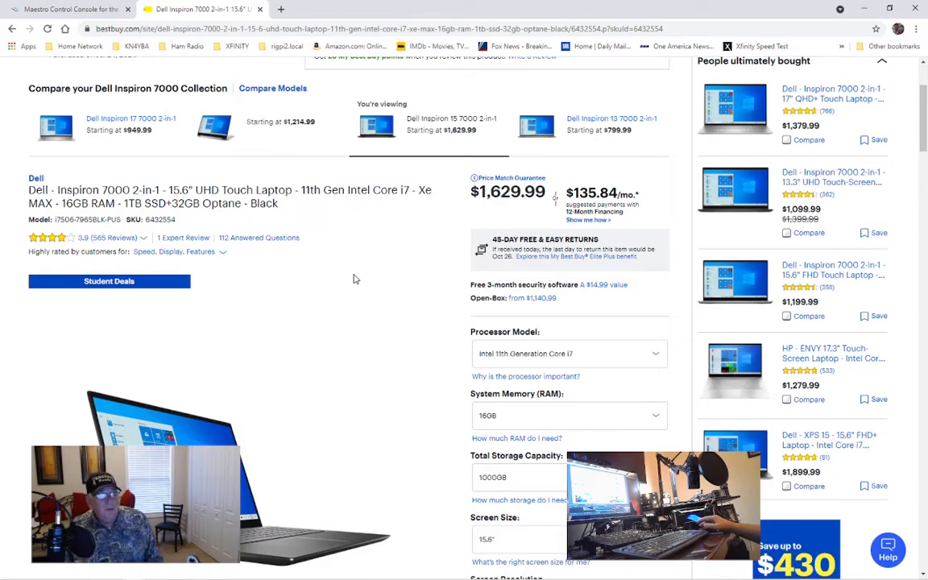
pyautogui.scroll(-3)
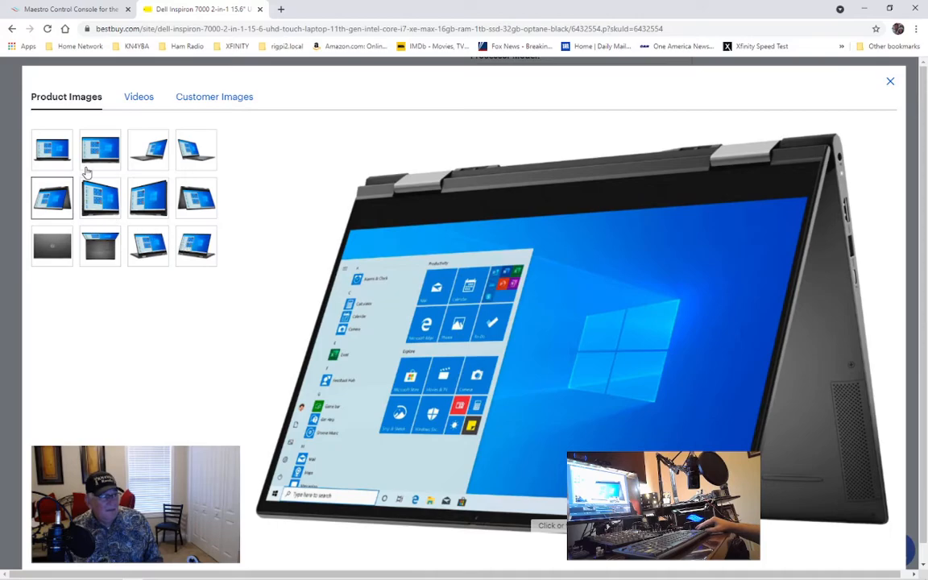
pyautogui.click(100, 148)
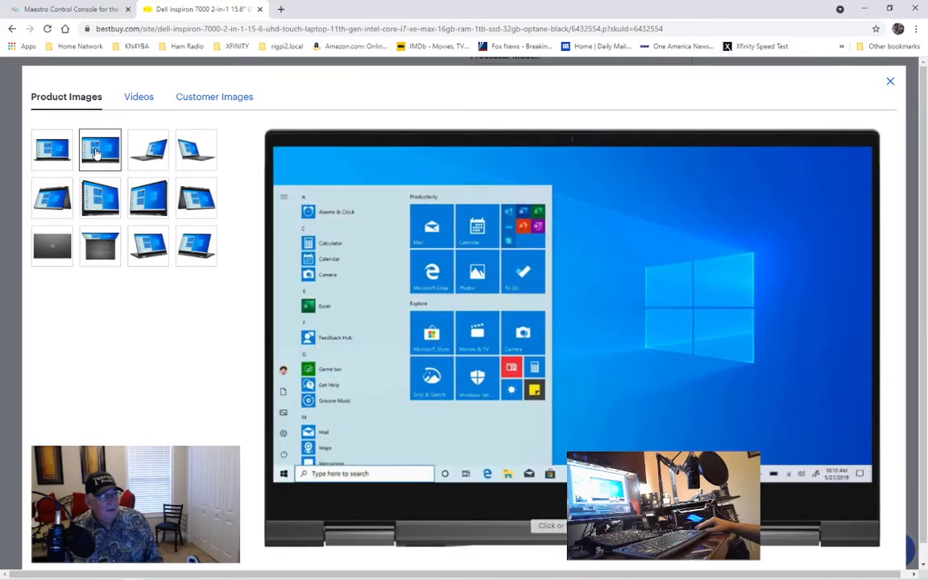
pyautogui.click(889, 81)
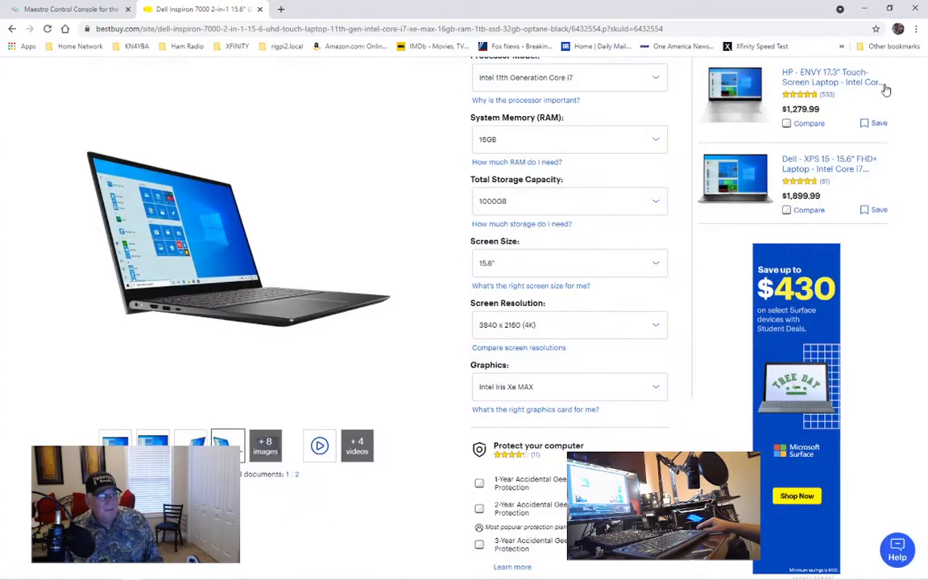
pyautogui.scroll(-3)
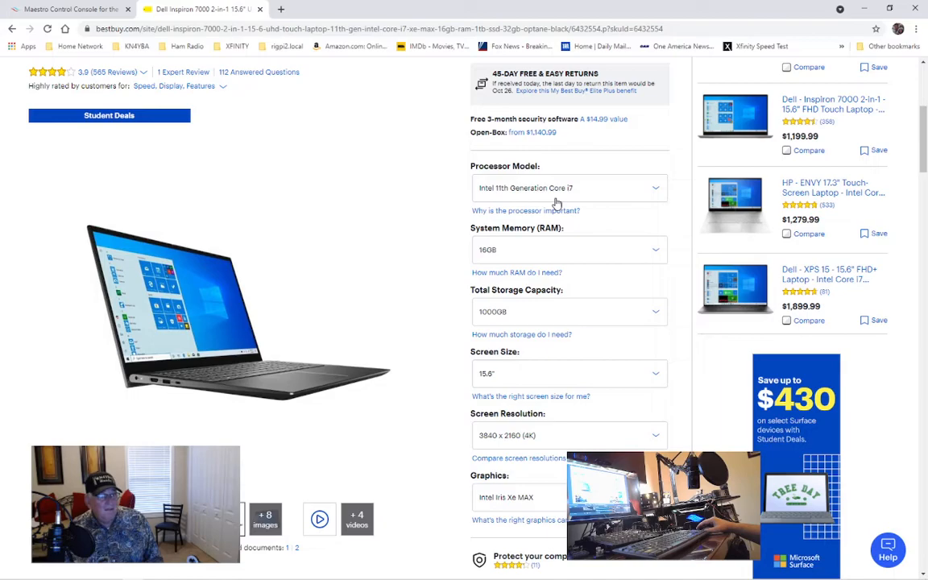
pyautogui.moveTo(412, 248)
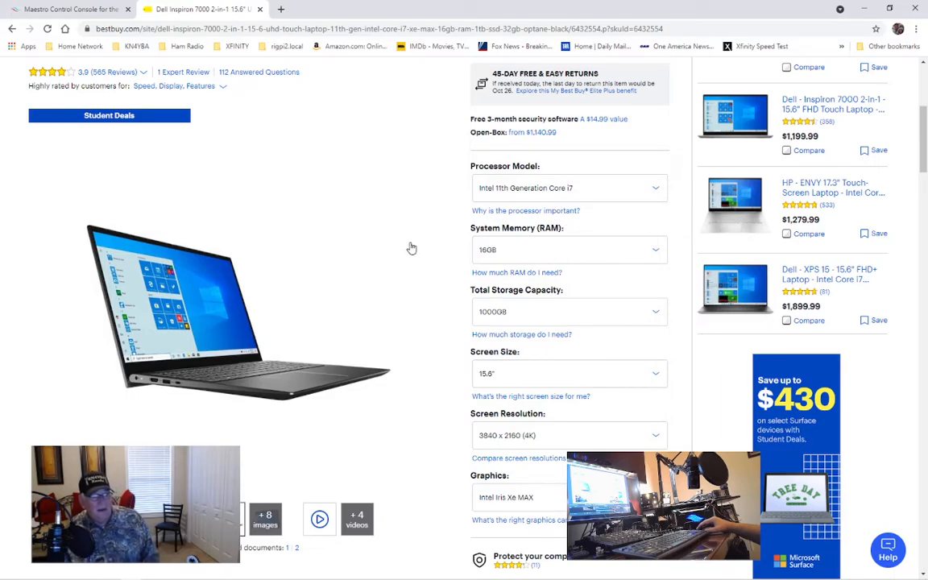
pyautogui.moveTo(402, 246)
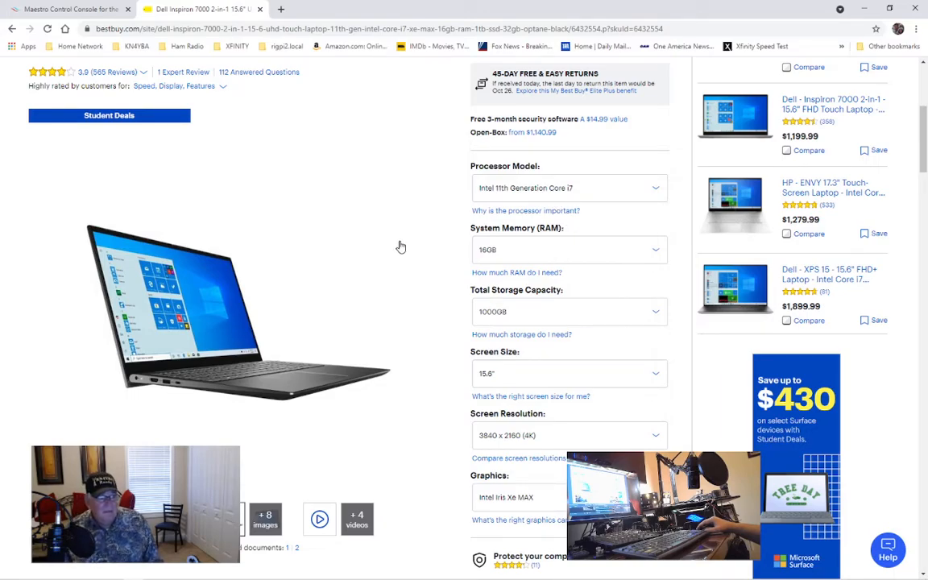
pyautogui.scroll(-3)
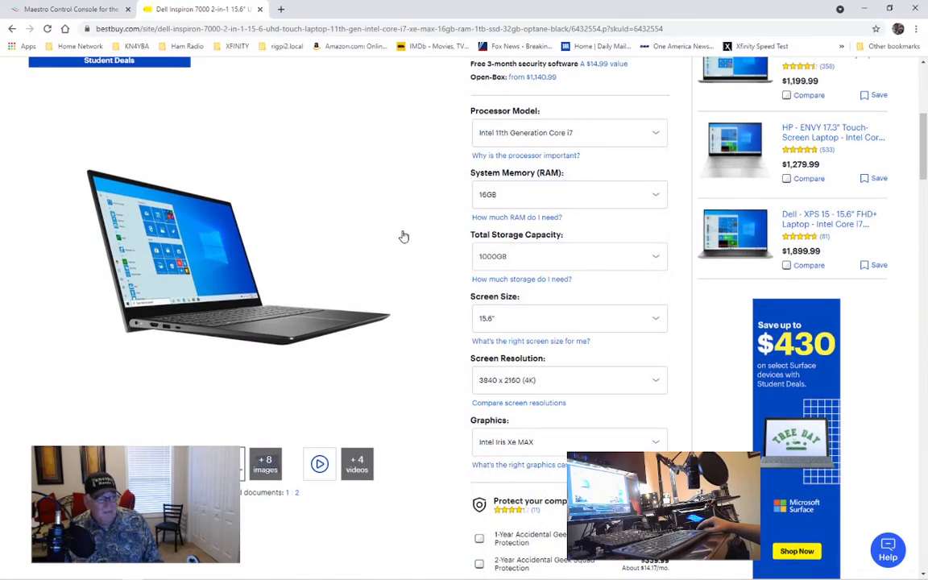
pyautogui.scroll(-3)
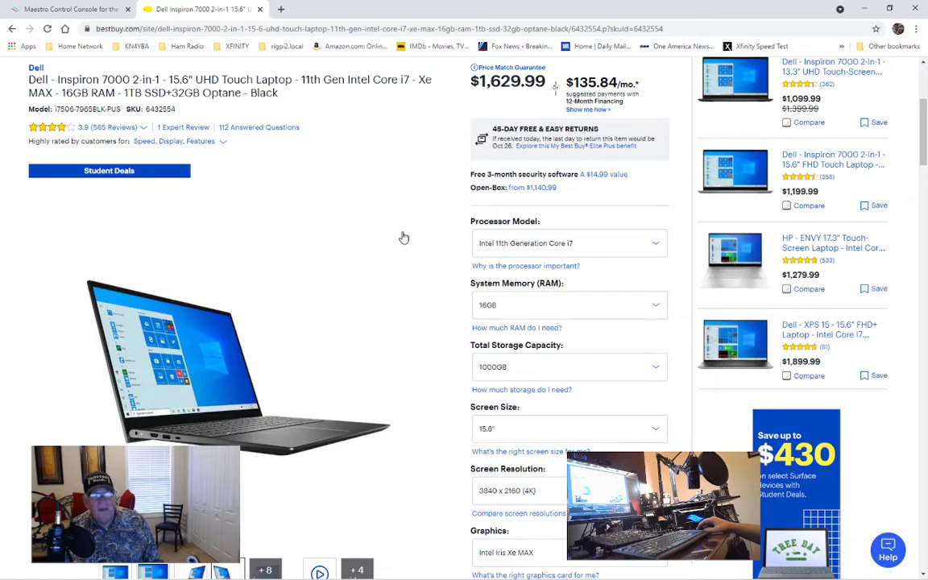
pyautogui.moveTo(397, 246)
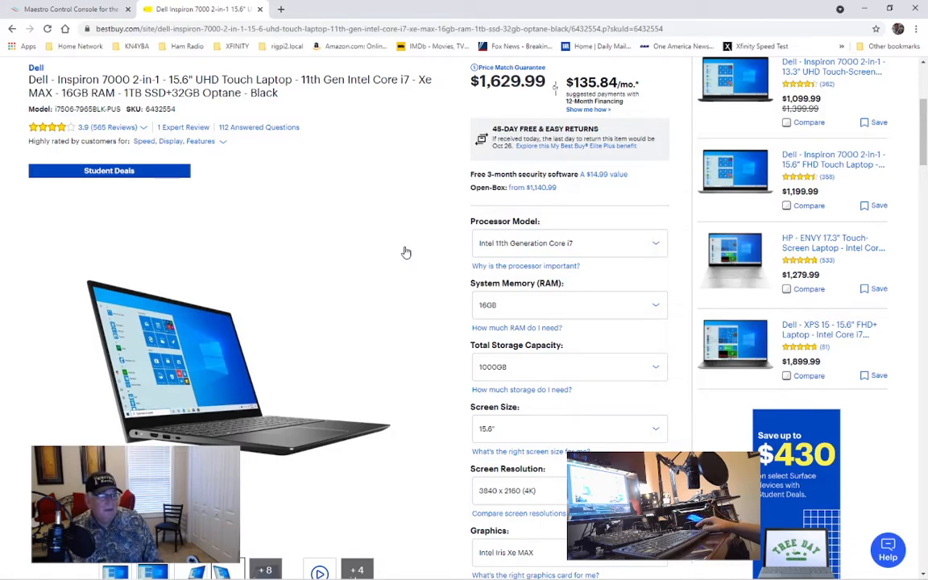
pyautogui.scroll(-3)
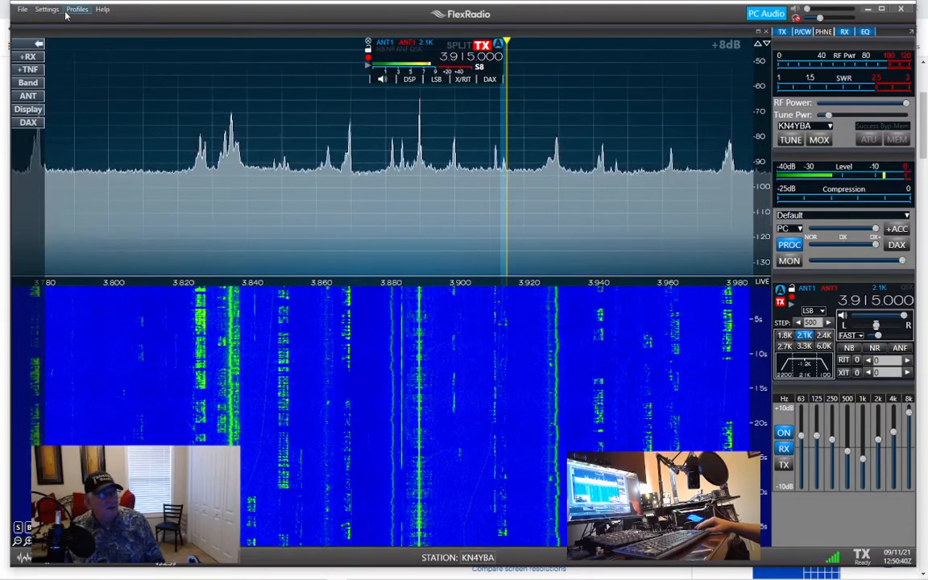
pyautogui.click(45, 10)
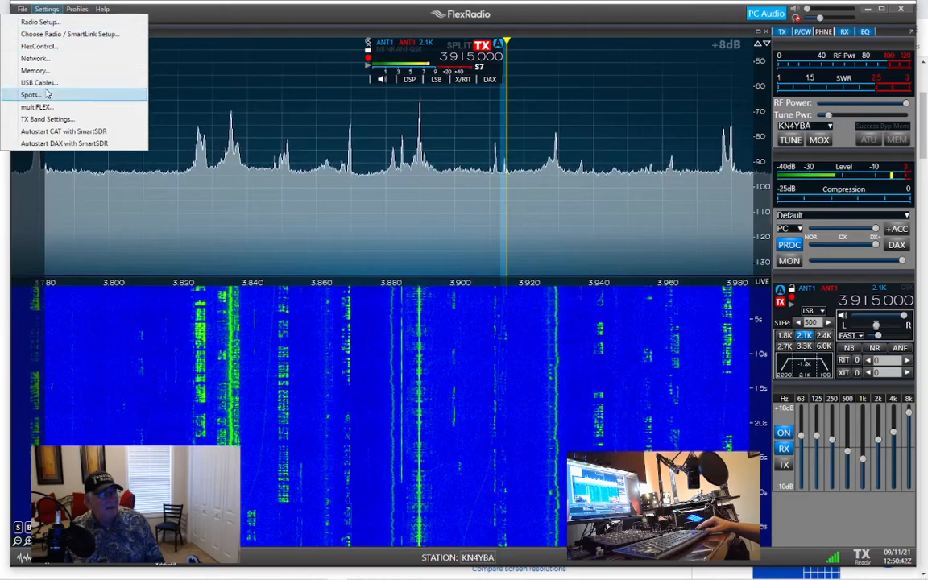
pyautogui.click(38, 82)
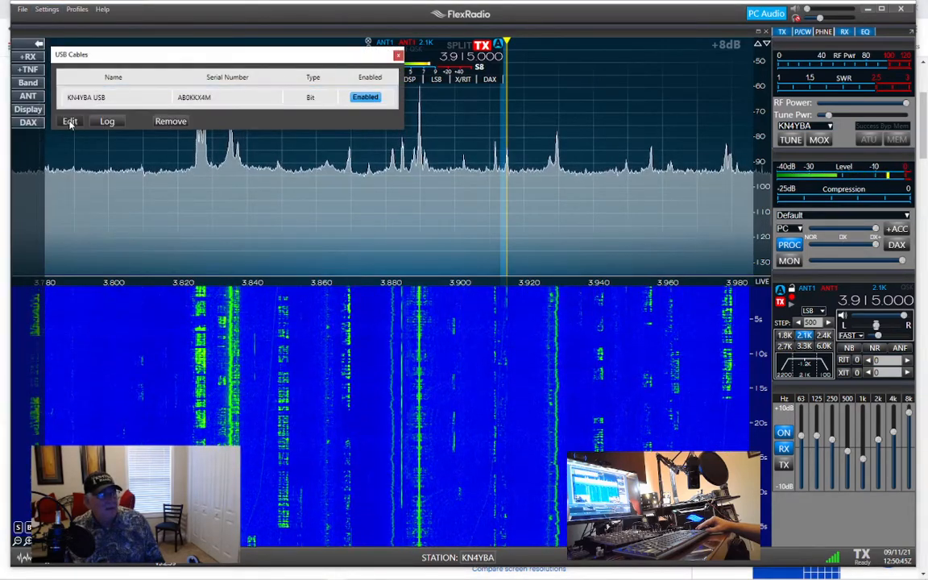
pyautogui.click(69, 121)
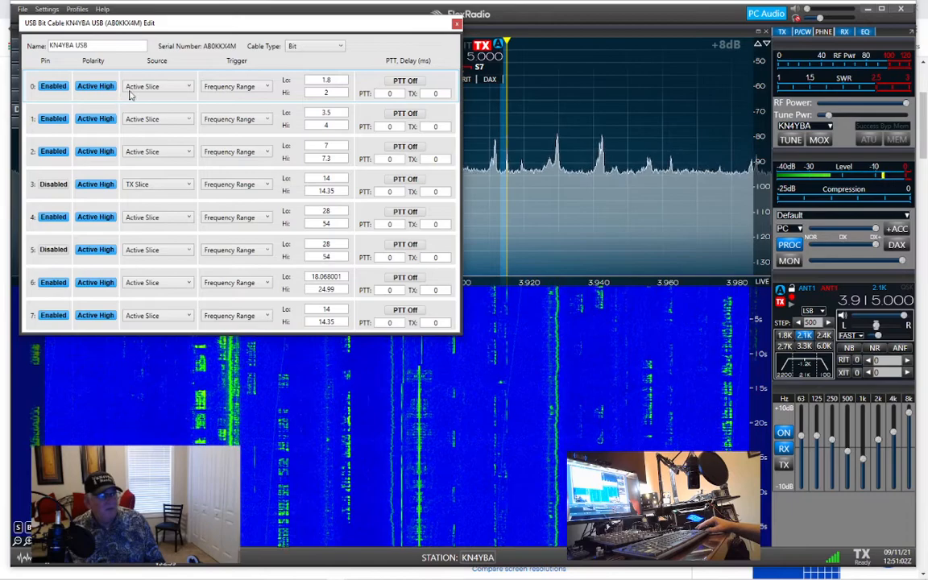
pyautogui.click(456, 24)
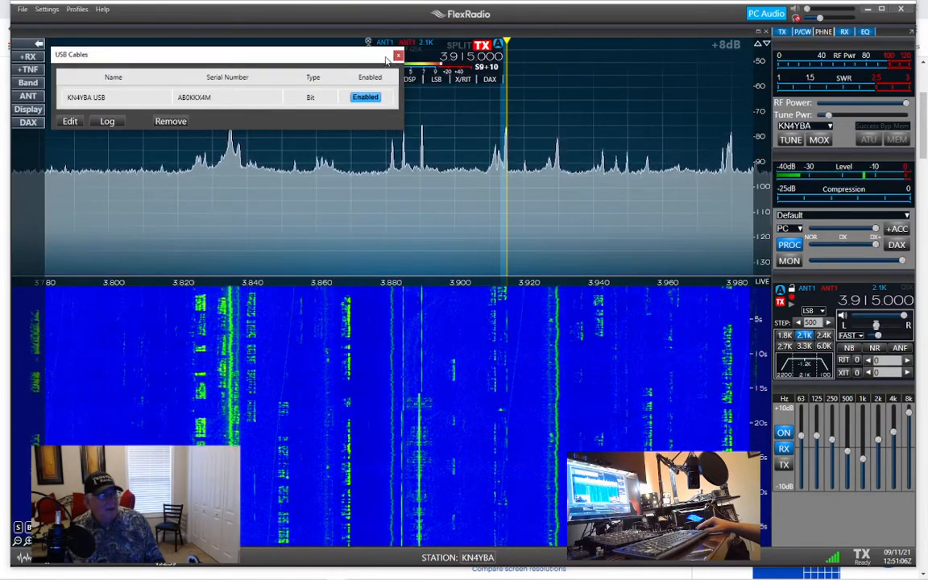
pyautogui.click(396, 55)
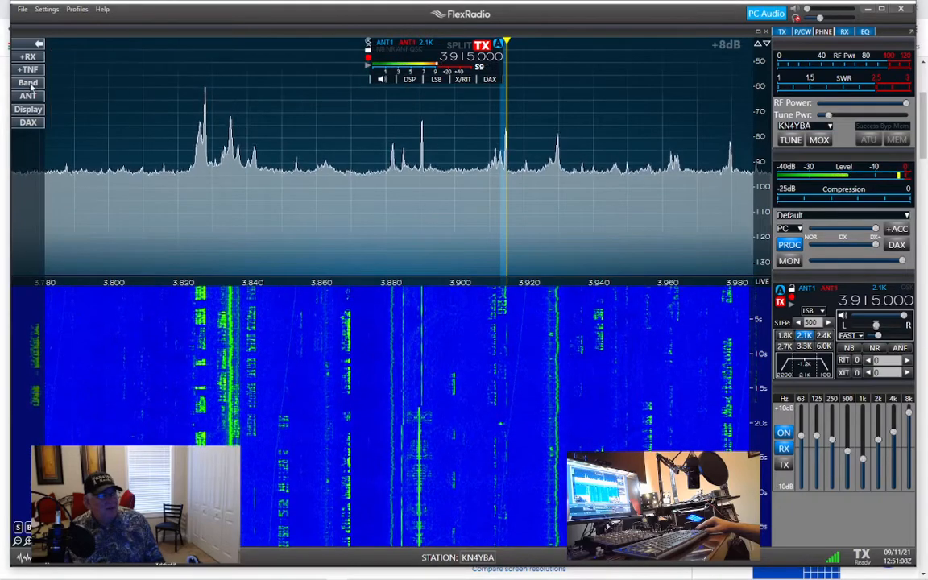
# Switch reception to the 40 m band around 7.237.000 and review antenna/RF gain settings.
pyautogui.click(28, 82)
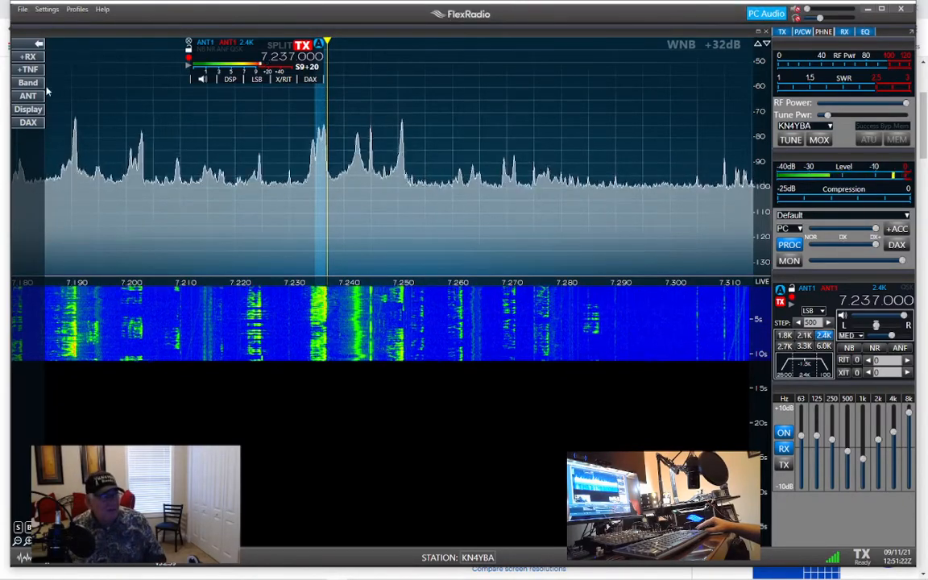
pyautogui.click(28, 82)
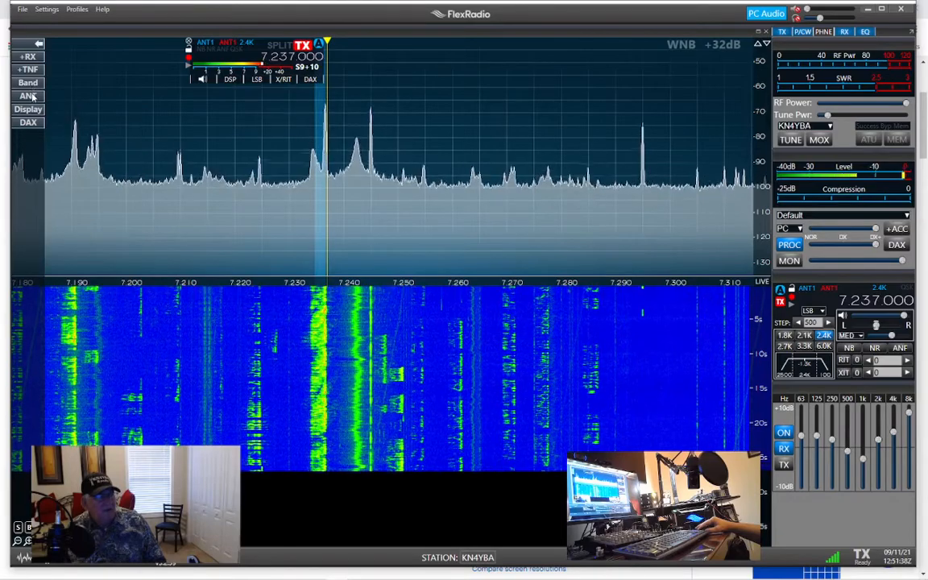
pyautogui.click(29, 97)
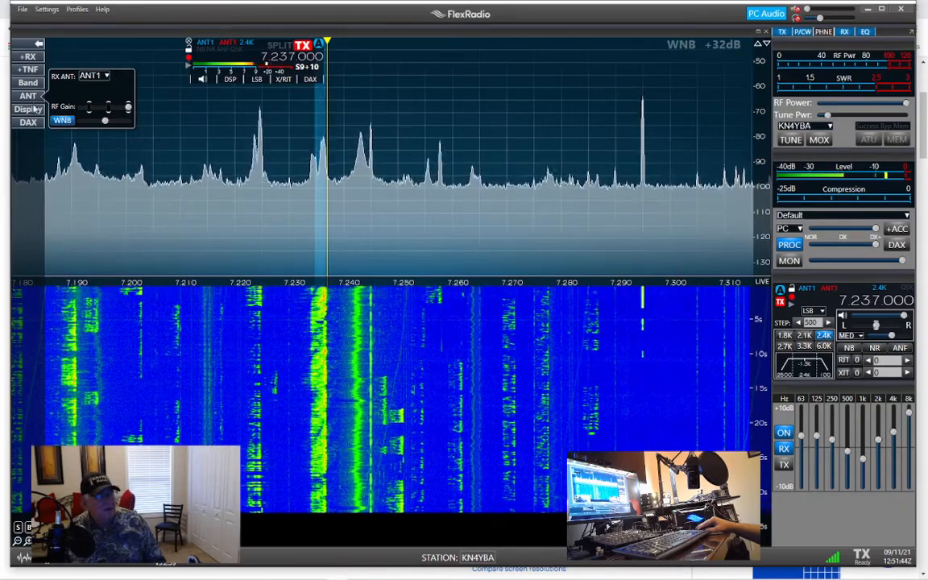
# Adjust the panadapter's waterfall black level in the display settings.
pyautogui.click(27, 109)
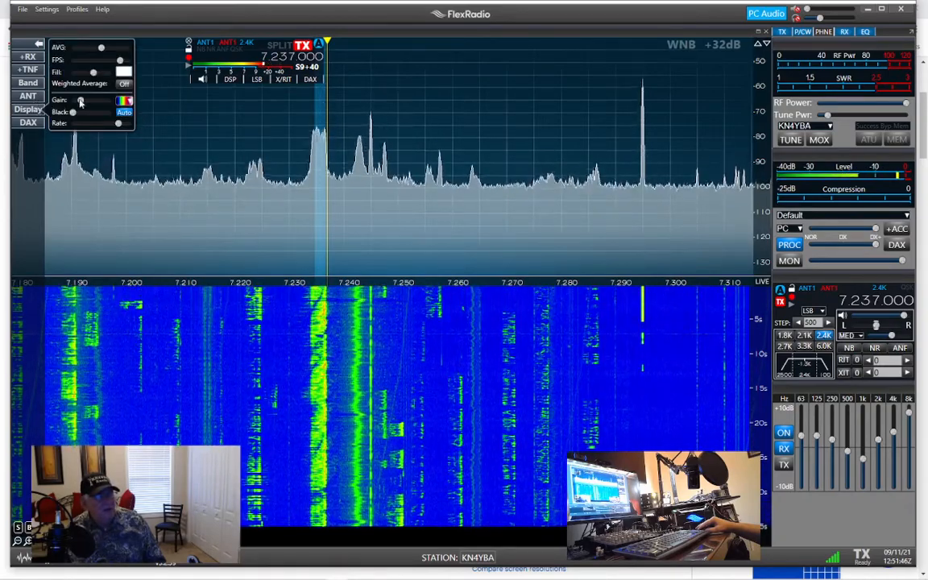
pyautogui.moveTo(81, 112); pyautogui.dragTo(89, 113)
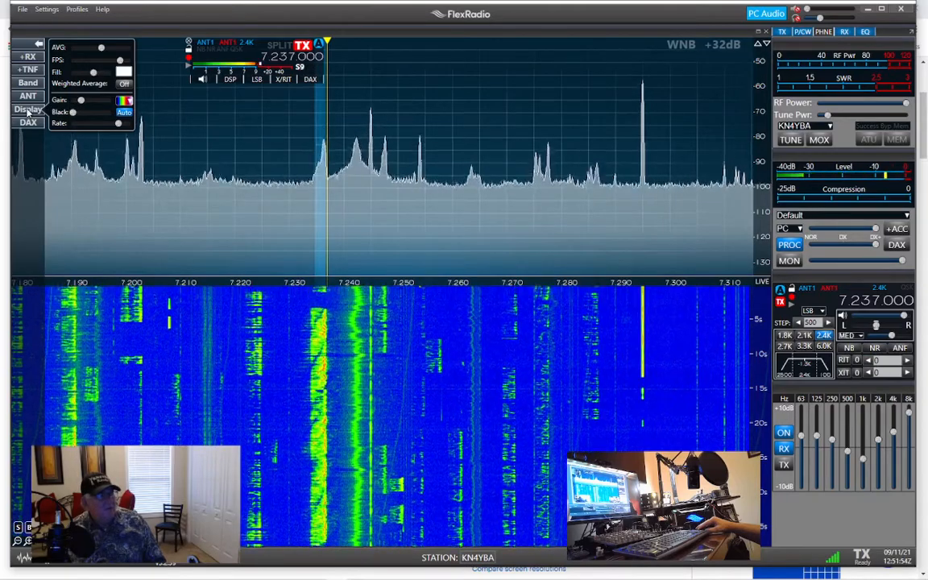
pyautogui.click(29, 110)
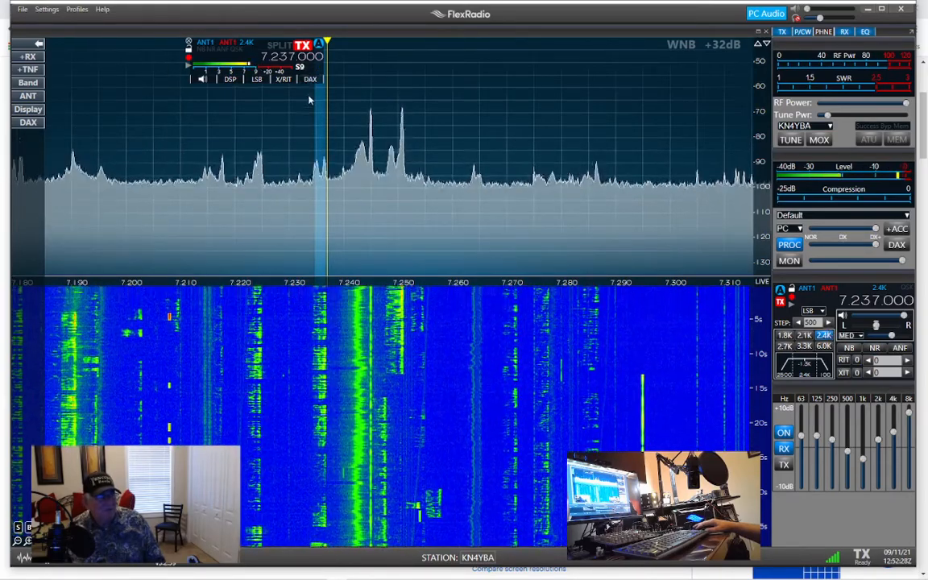
pyautogui.moveTo(386, 250)
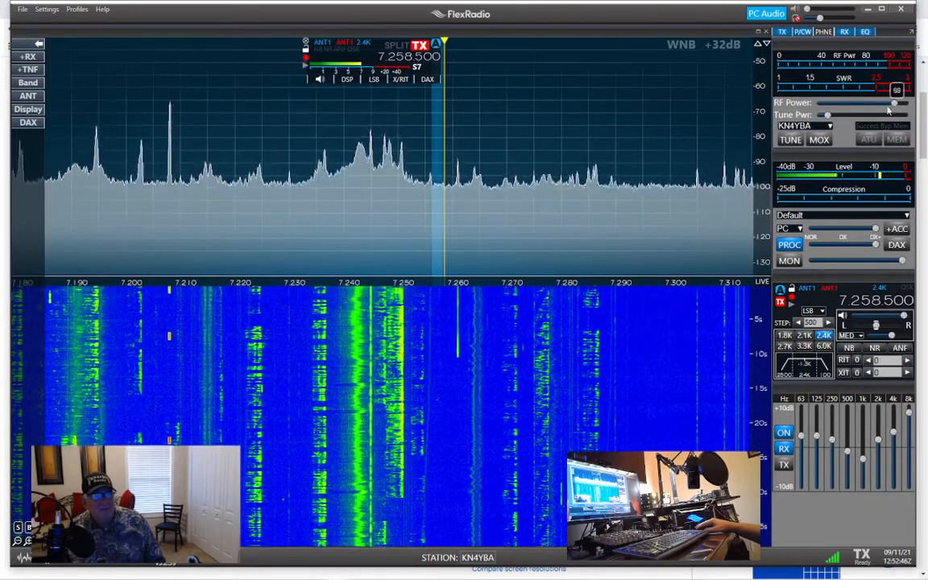
# At 7.258.500, set the RF transmit and tune carrier power levels for a tuning carrier.
pyautogui.moveTo(889, 103); pyautogui.dragTo(820, 103)
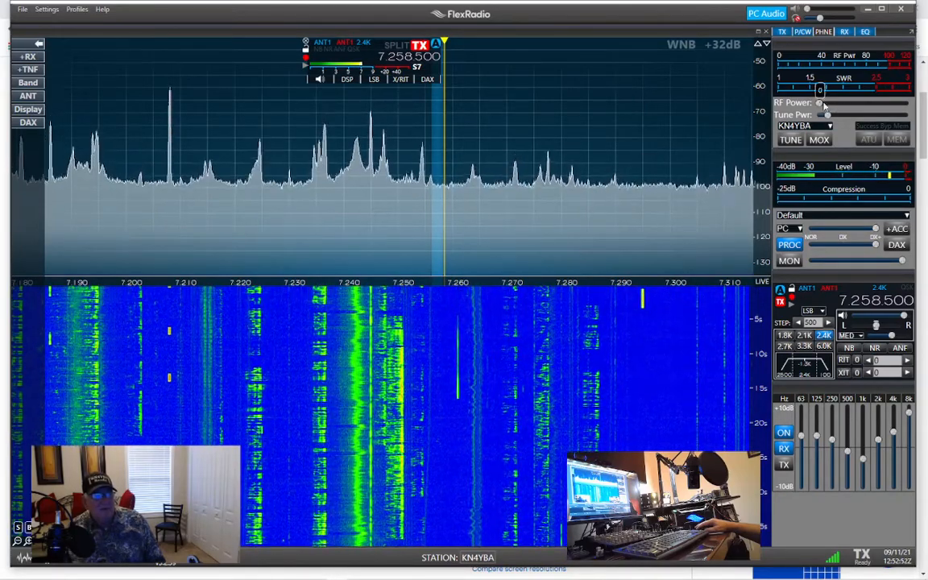
pyautogui.moveTo(820, 103); pyautogui.dragTo(902, 103)
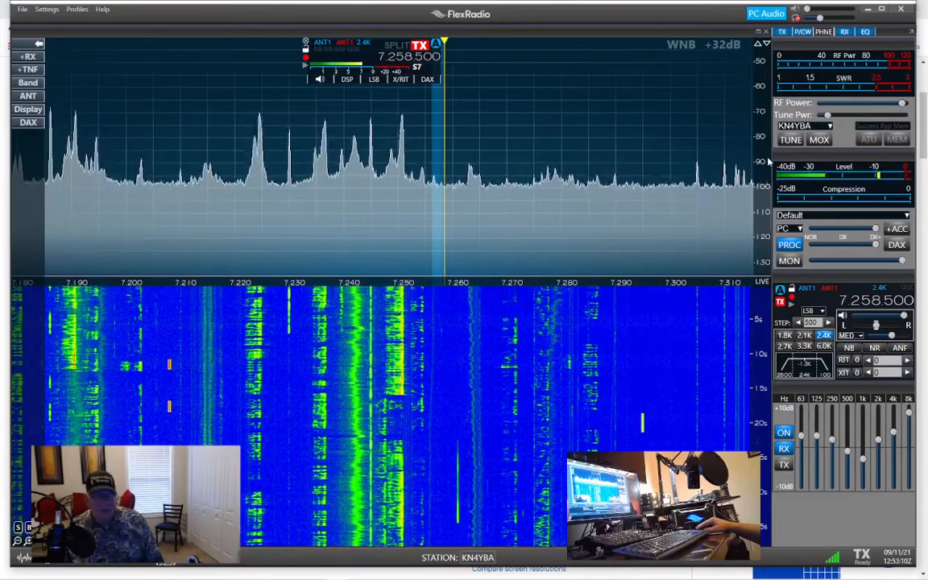
pyautogui.click(789, 138)
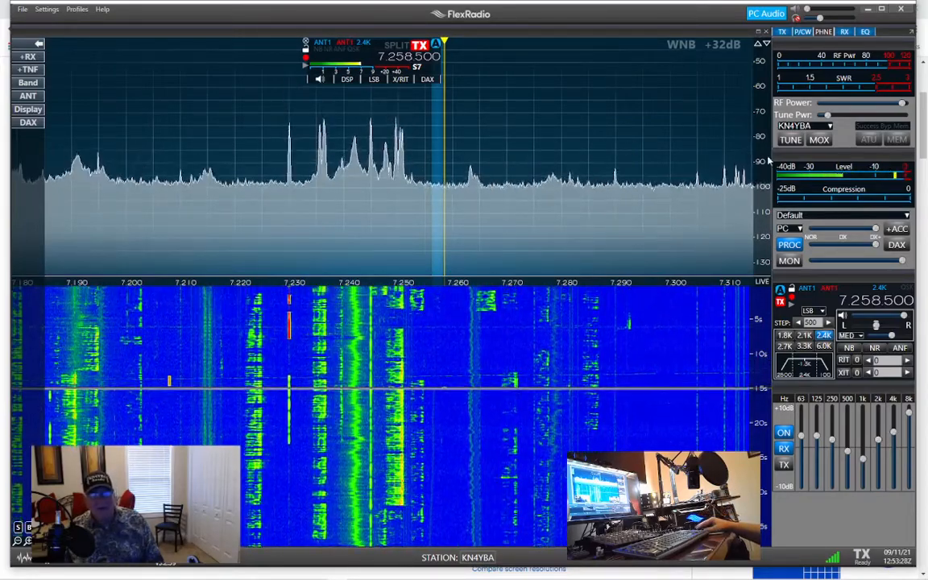
pyautogui.moveTo(789, 138)
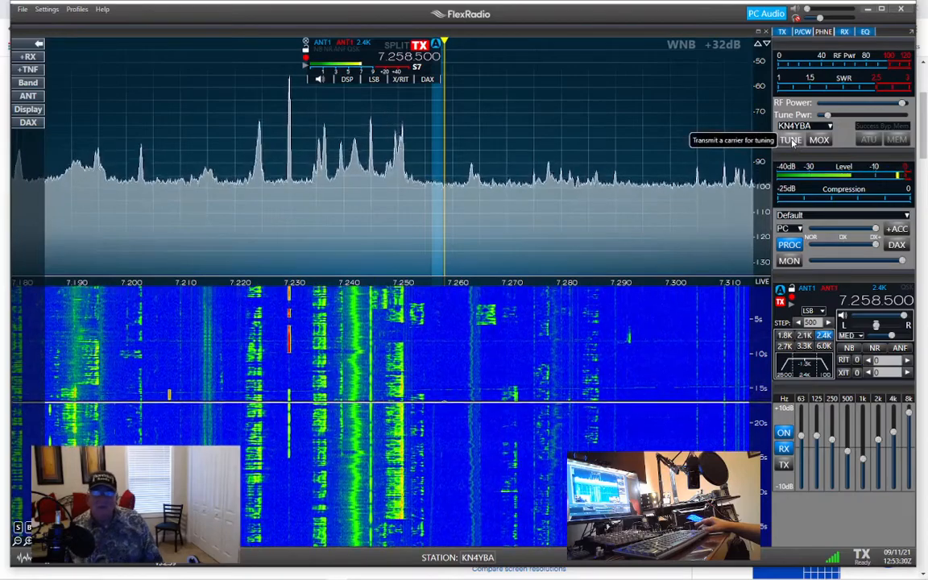